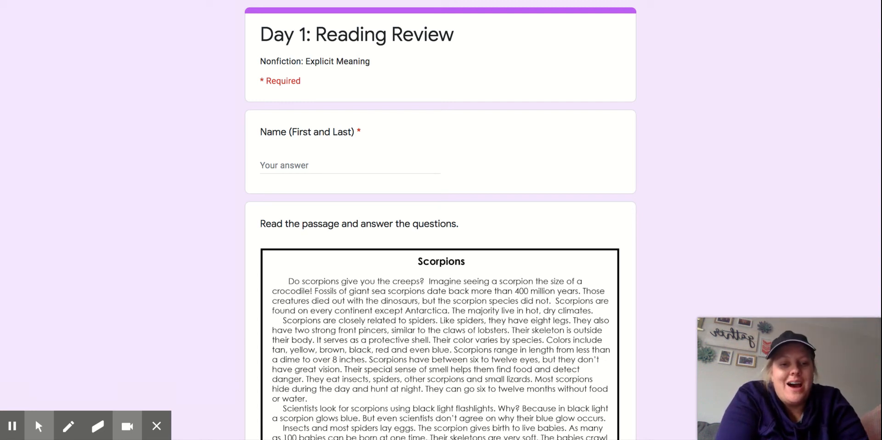
scroll(up, 3)
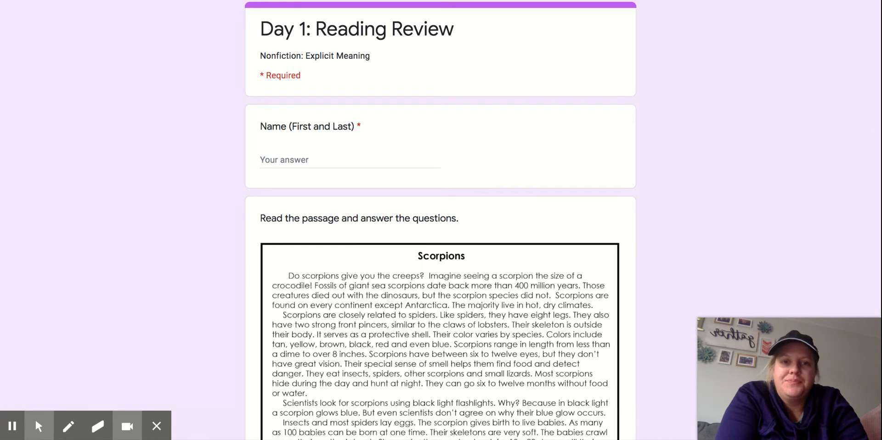
scroll(down, 3)
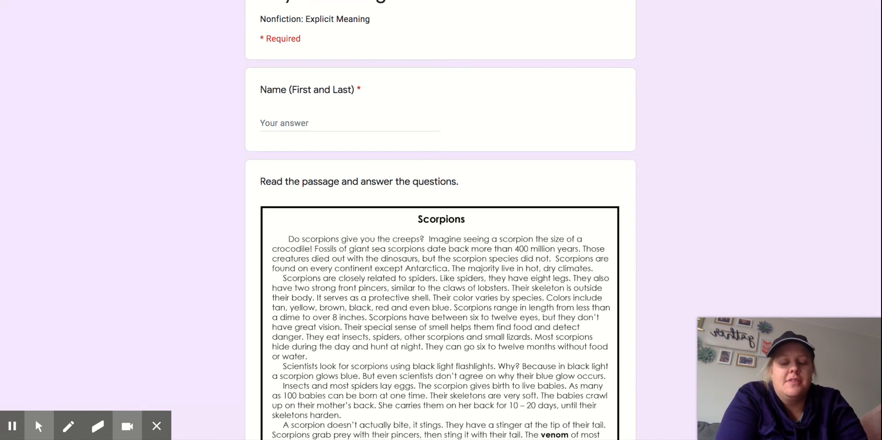
scroll(down, 3)
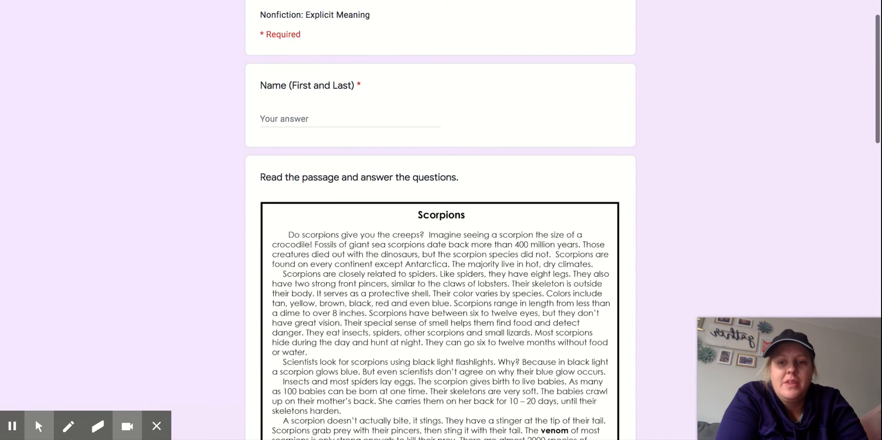
scroll(down, 3)
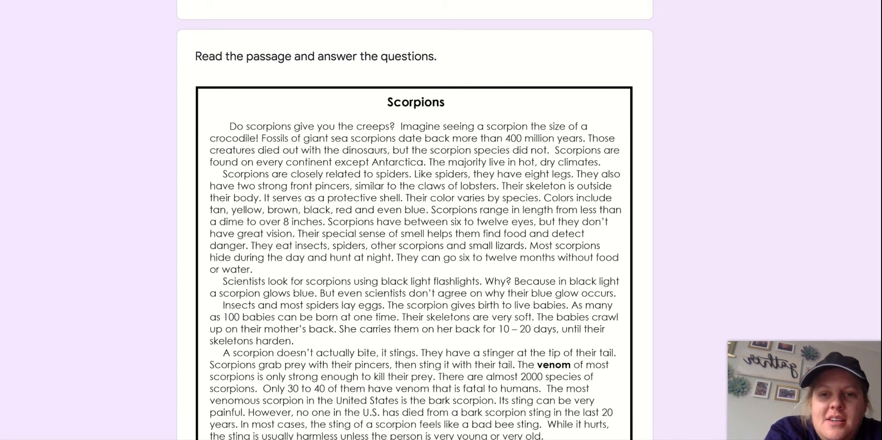
scroll(down, 3)
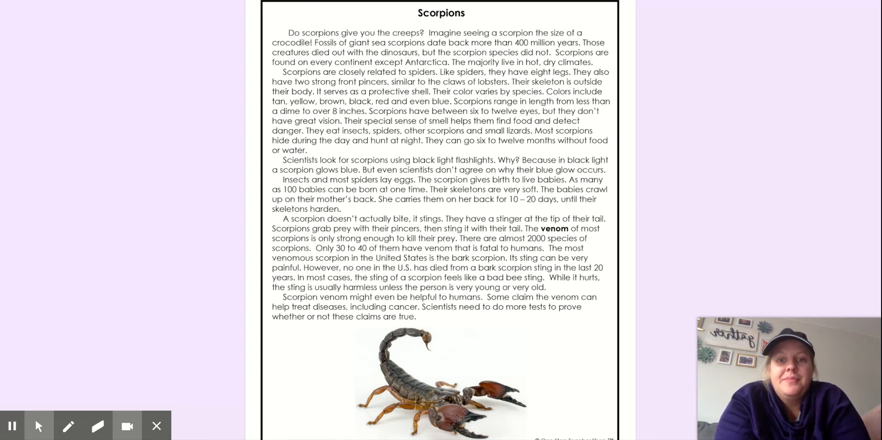
scroll(down, 3)
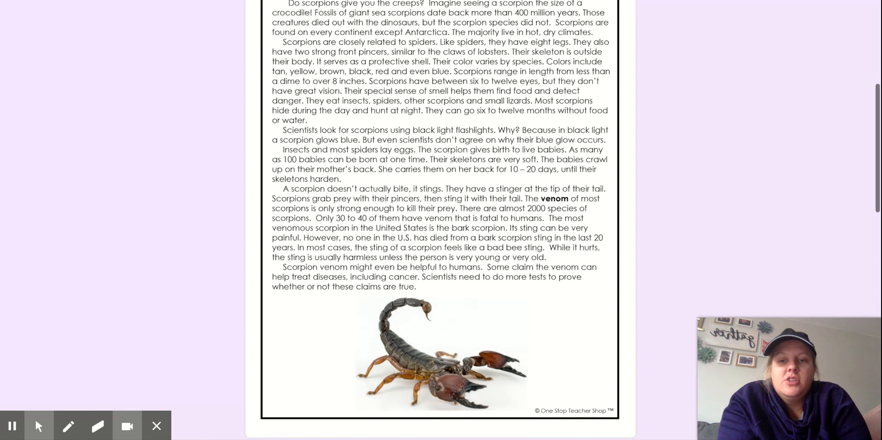
scroll(down, 3)
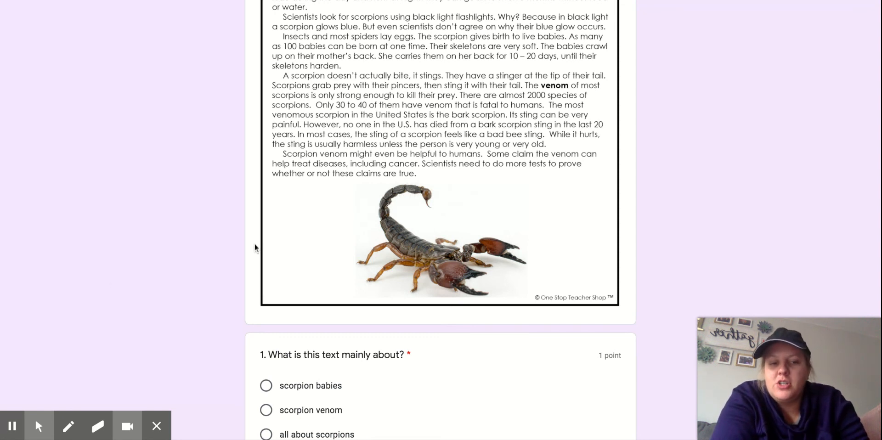
mouse_move(13, 426)
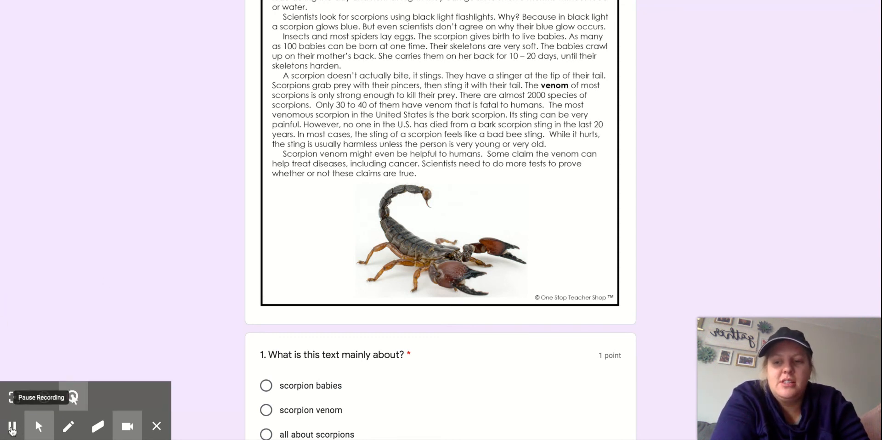